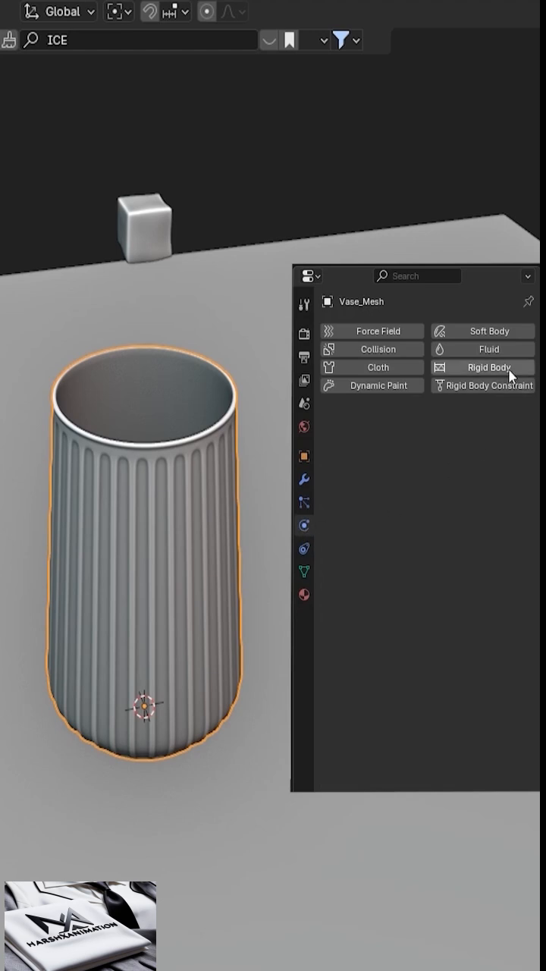
Step: Add rigid body physics to Vase_Mesh and set its type to Passive
left_click(482, 367)
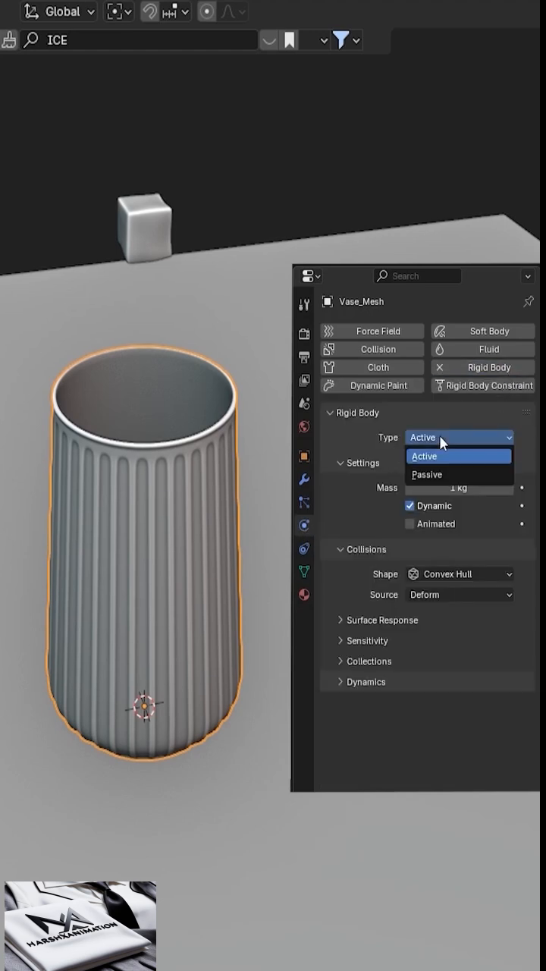
left_click(426, 474)
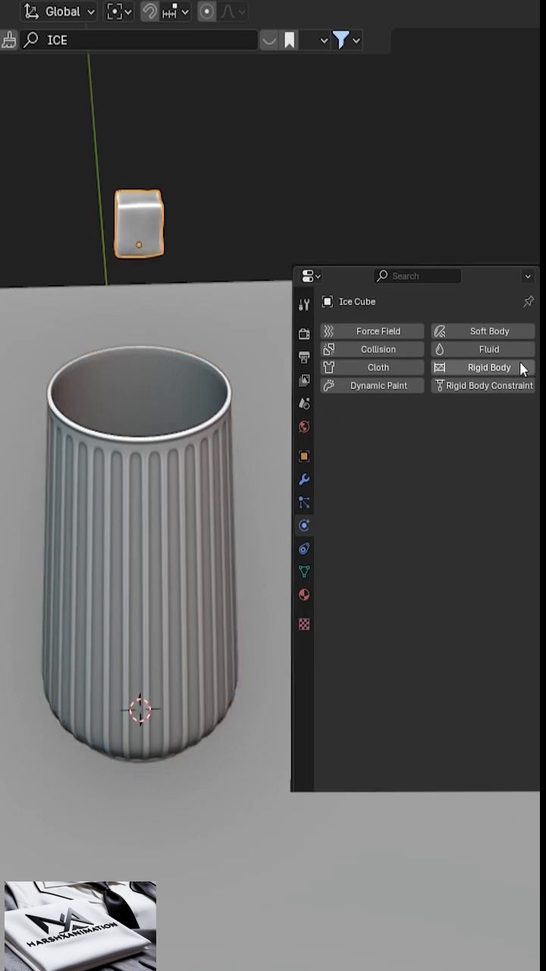
Step: Add rigid body physics to the Ice Cube so it falls under gravity
left_click(489, 367)
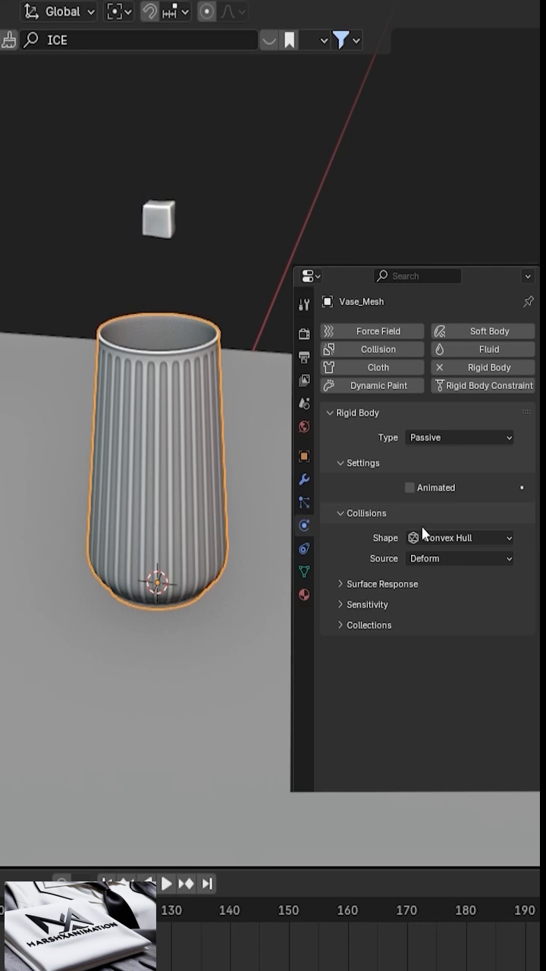
Step: Set Vase_Mesh's collision shape from Convex Hull to Mesh
left_click(459, 538)
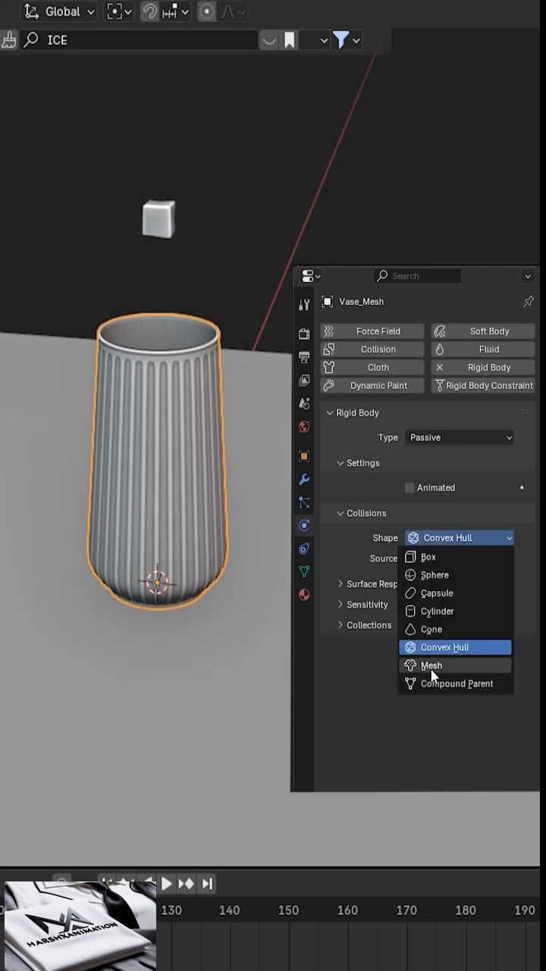
left_click(431, 664)
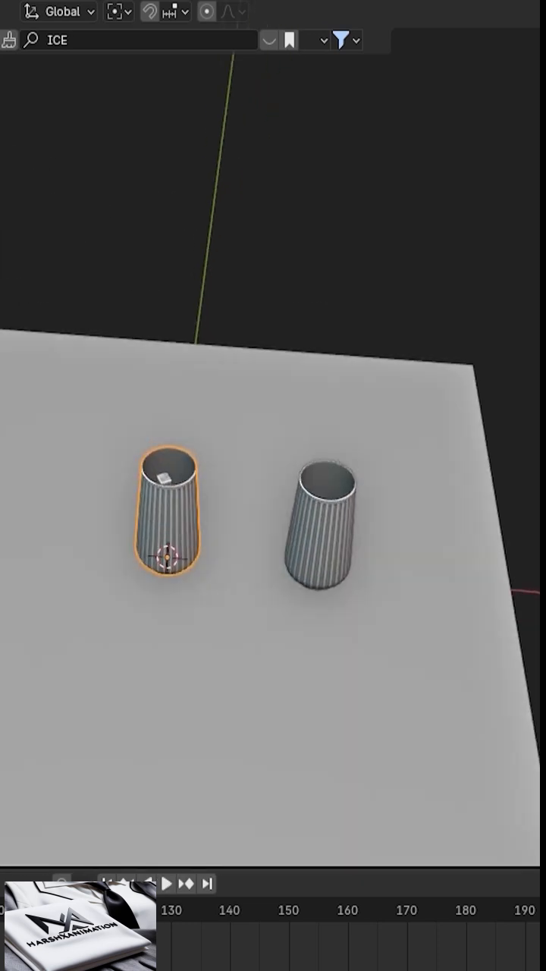
Step: Place a duplicate of the vase on the plane beside the original
left_click(166, 883)
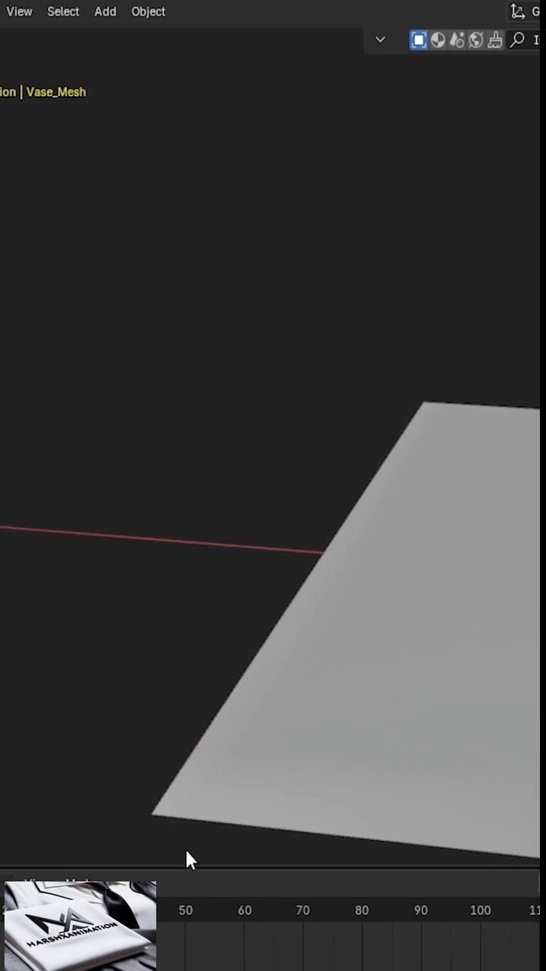
Step: Duplicate the ice cube into four stacked clusters hovering above the vase
left_click(175, 911)
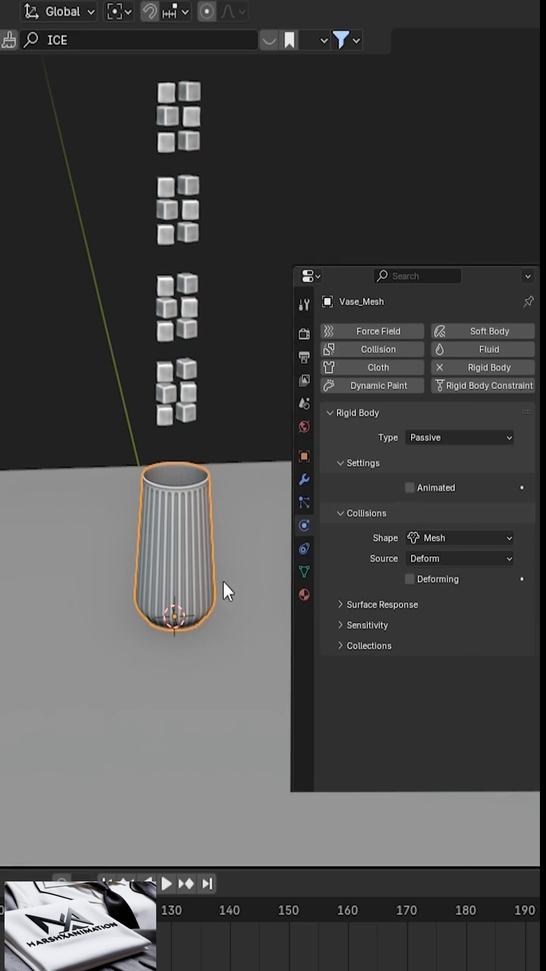
Step: Play the rigid body simulation until a vase topples, then stop playback
left_click(409, 487)
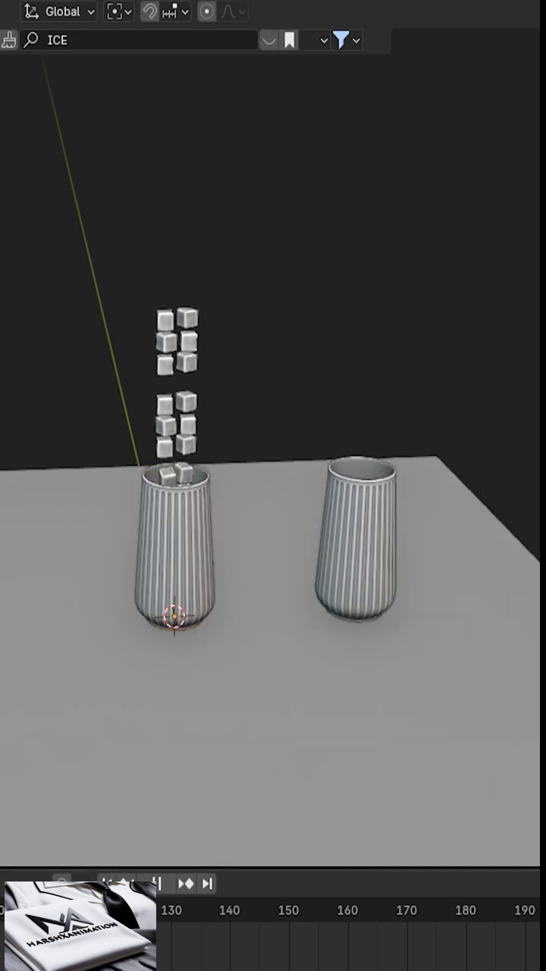
left_click(166, 883)
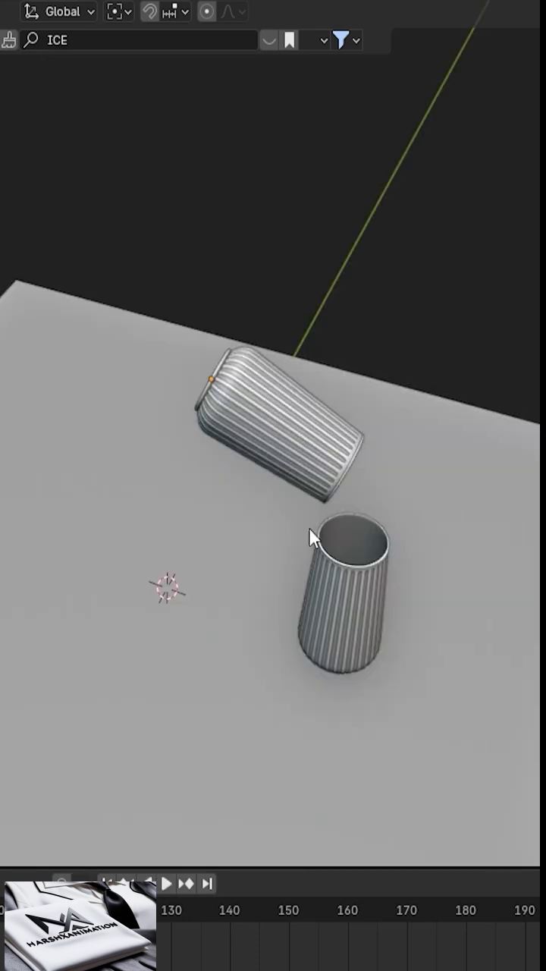